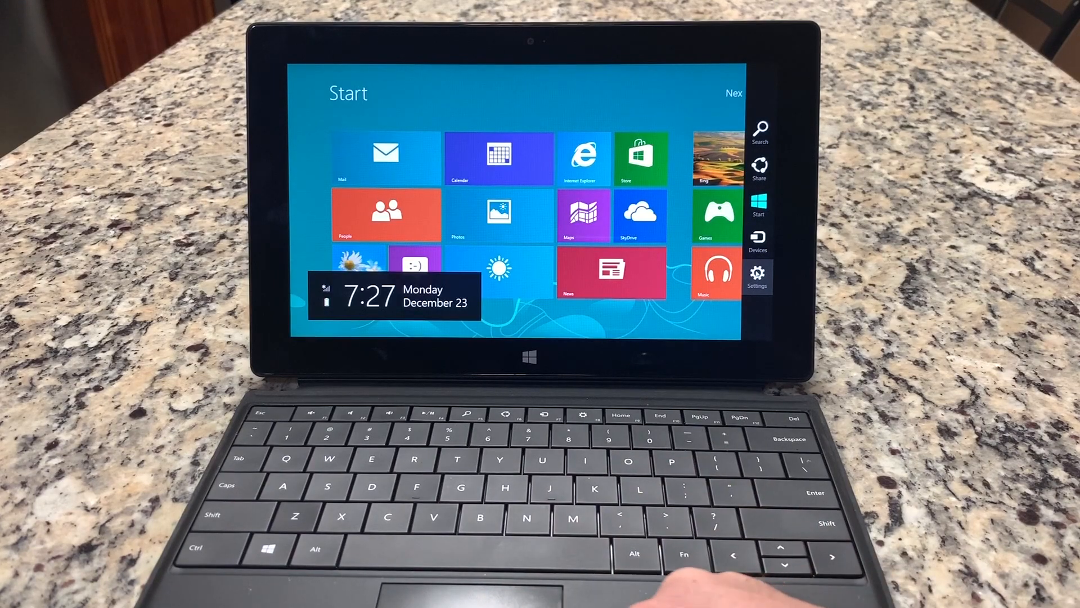
Reach the General page of PC settings via the Charms bar Settings pane
click(757, 275)
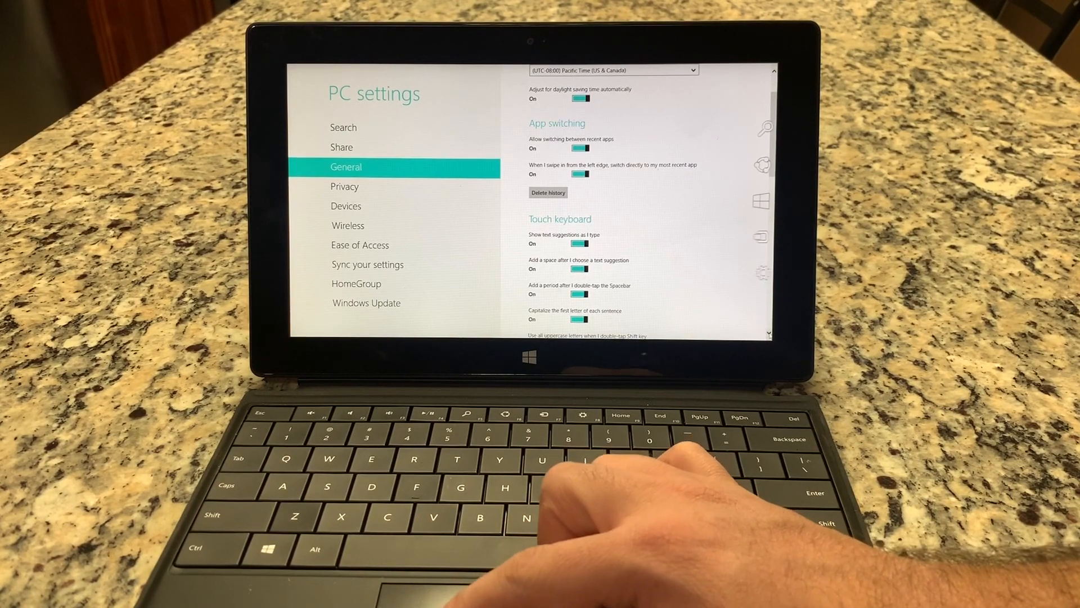
Scroll the General page down to 'Remove everything and reinstall Windows' and 'Advanced startup'
scroll(down, 3)
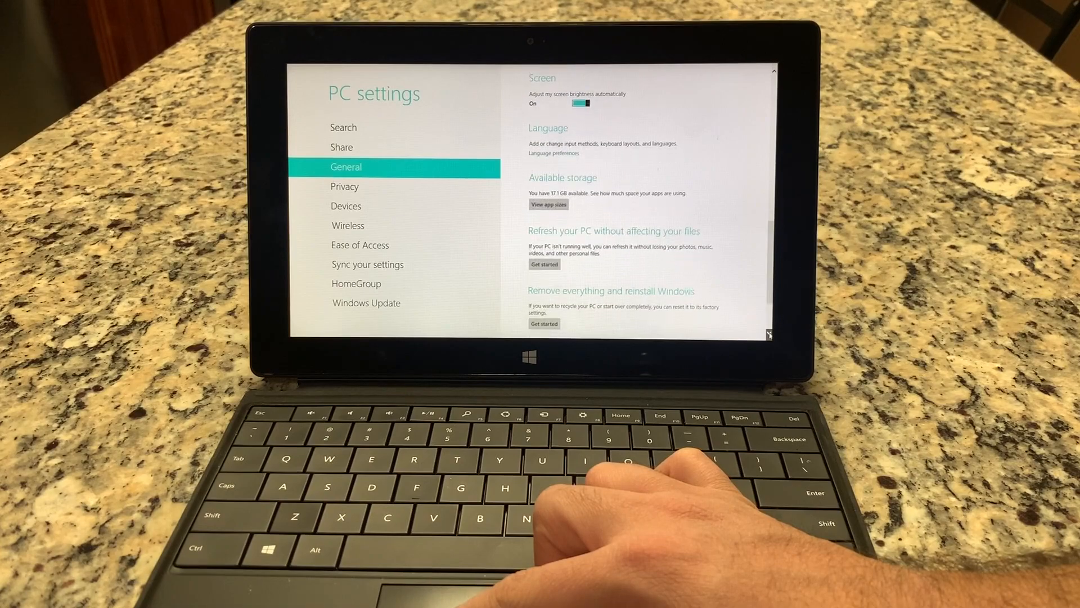
scroll(down, 3)
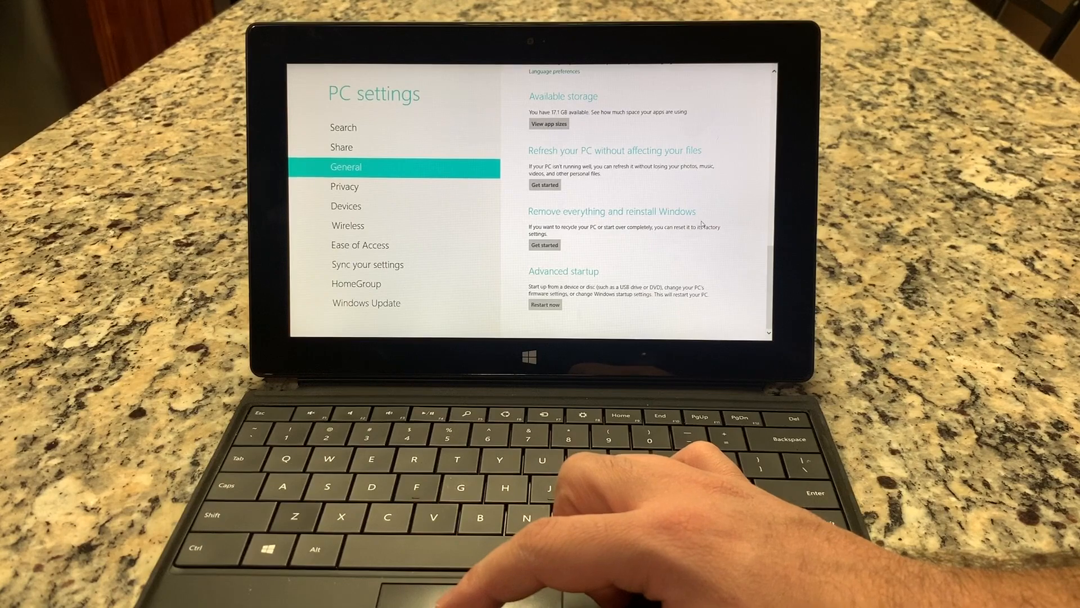
mouse_move(620, 483)
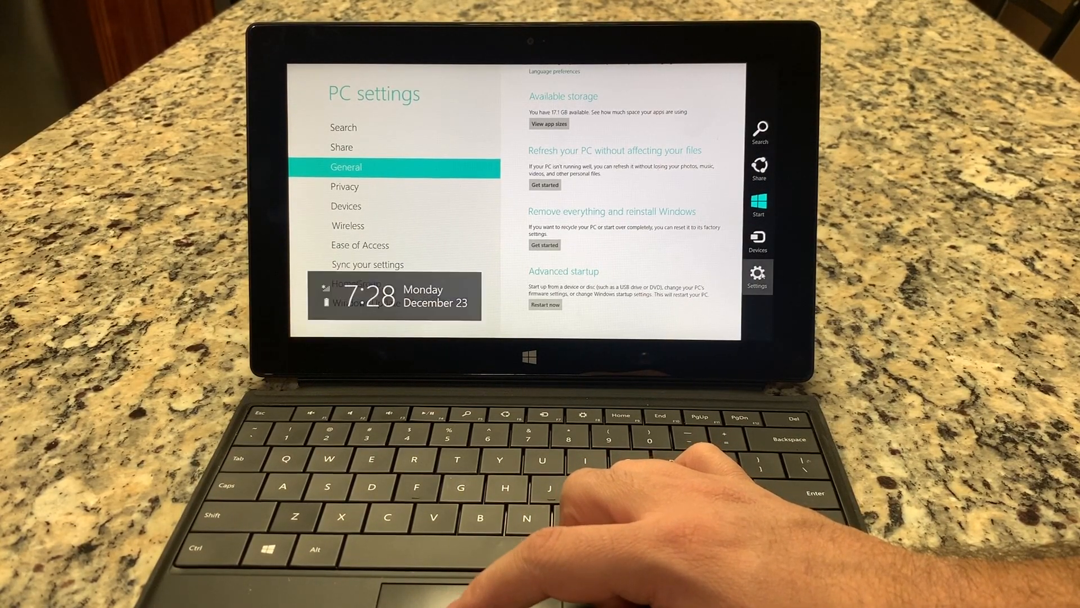
From Settings > Power, Shift+Restart the Surface into the Choose an option recovery screen
click(758, 271)
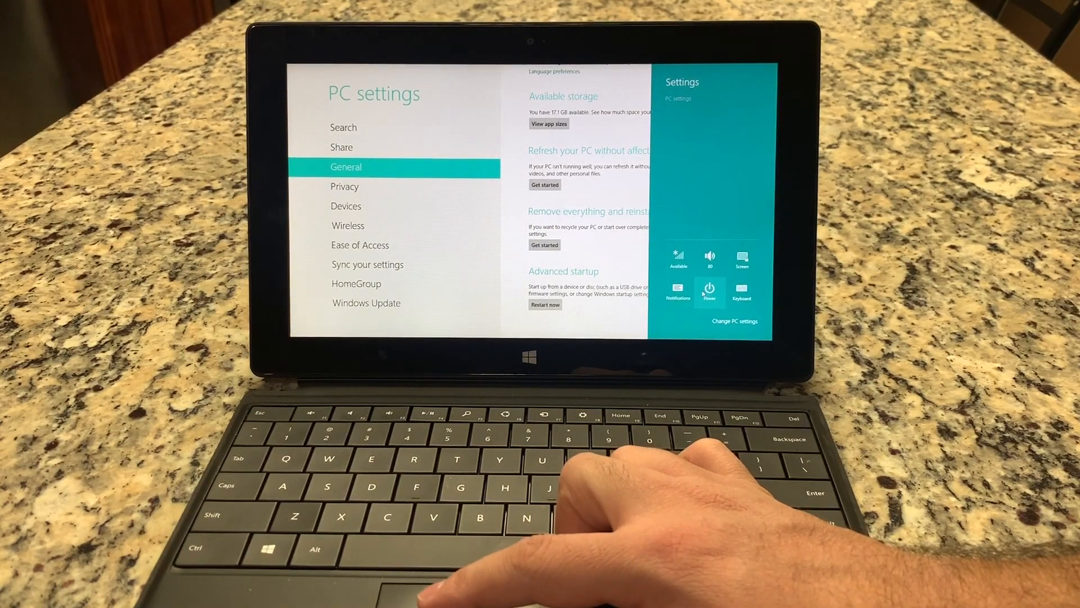
click(709, 285)
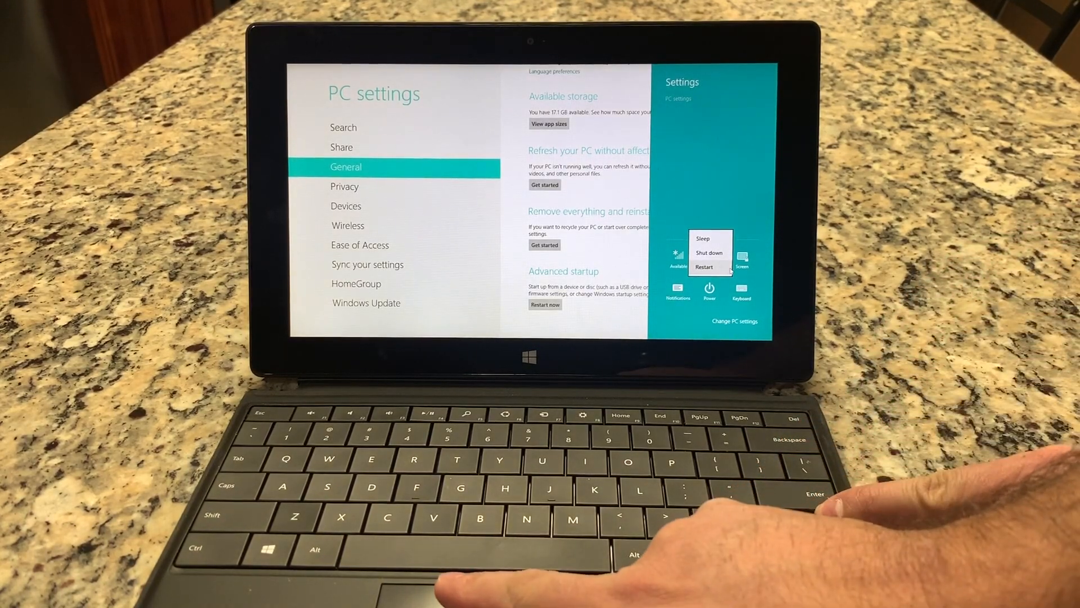
click(705, 267)
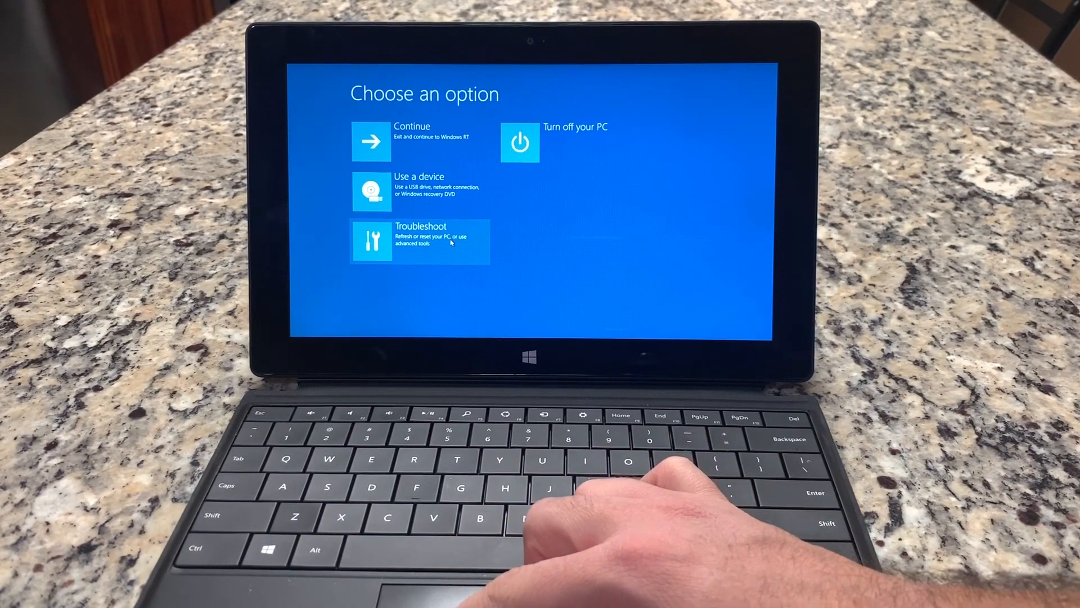
Choose Troubleshoot to reach Refresh your PC, Reset your PC and Advanced options
click(419, 241)
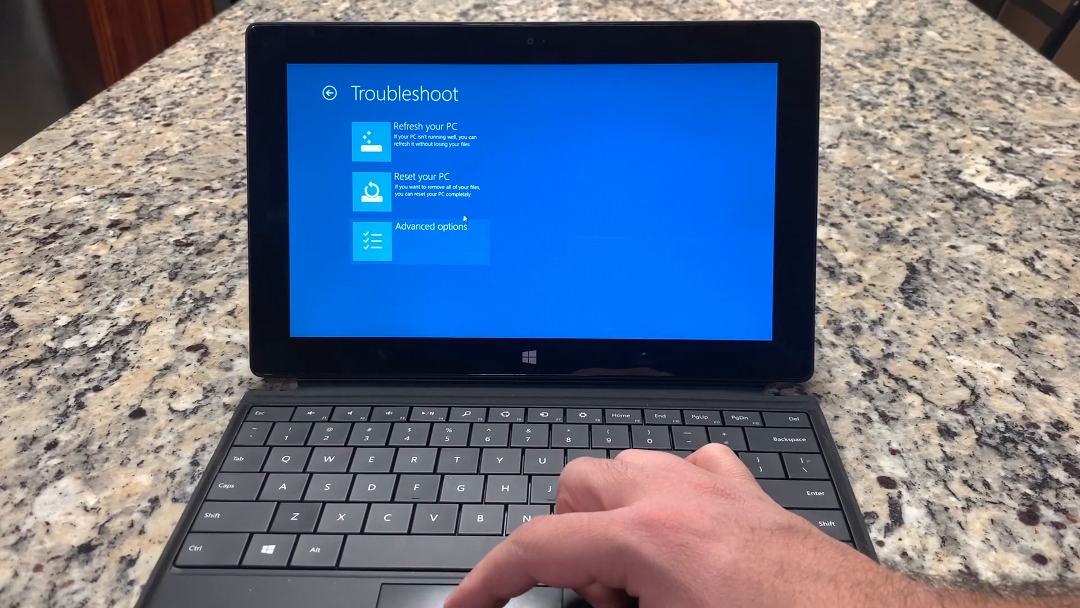